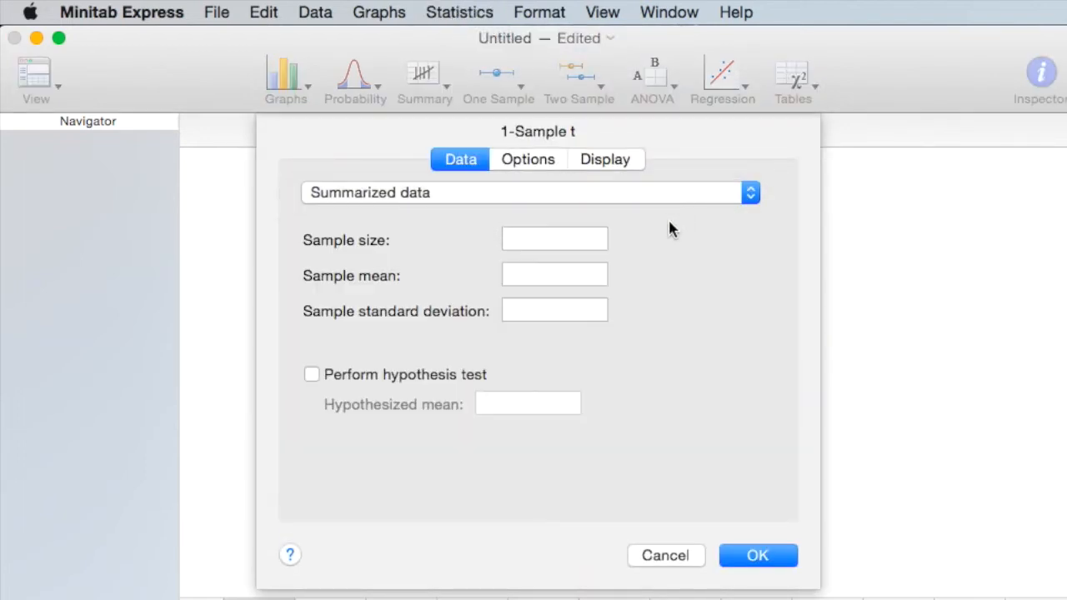
Step: Enter 4.4 as the sample standard deviation and run the 1-Sample t, giving 95% CI (26.357, 29.643)
text(4.4)
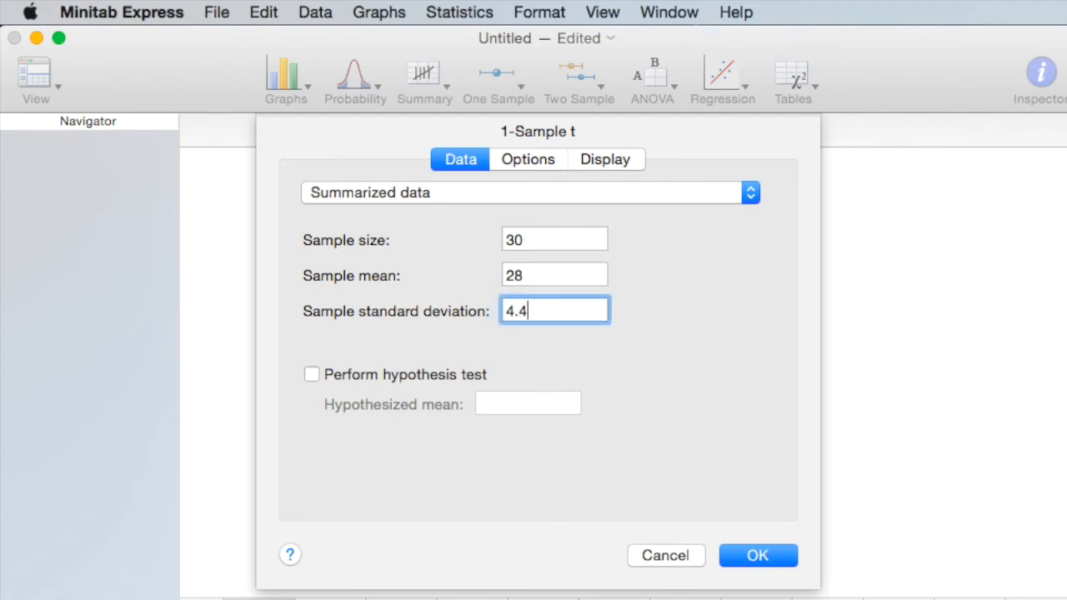
click(757, 555)
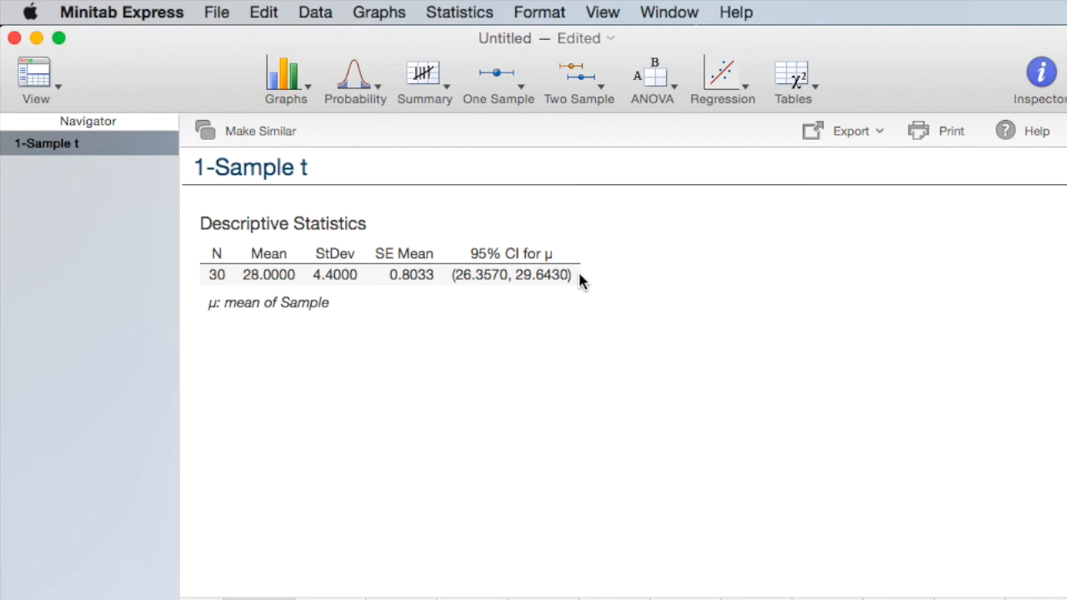